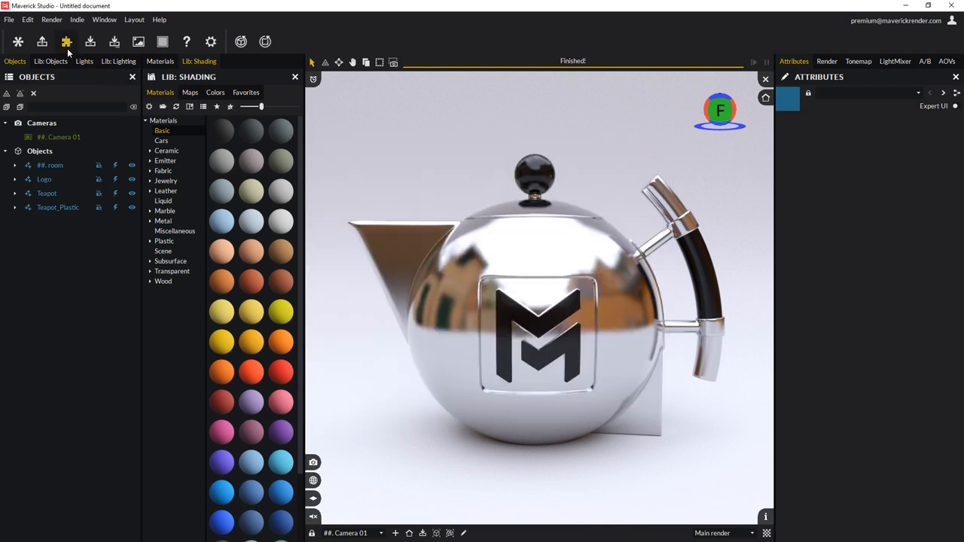
{"action": "mouse_move", "coordinate": [67, 41]}
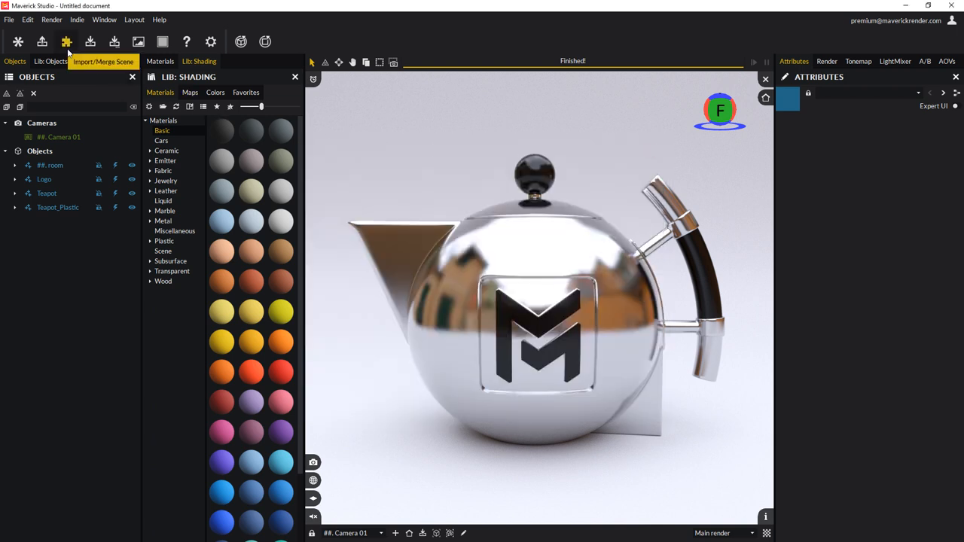
Open the File menu and dismiss it without choosing a command
{"action": "left_click", "coordinate": [9, 19]}
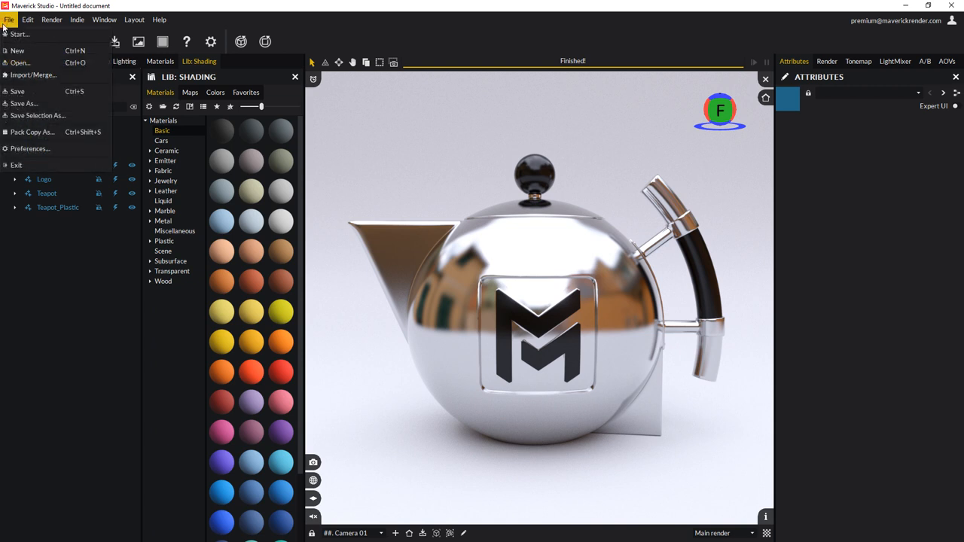
{"action": "mouse_move", "coordinate": [33, 74]}
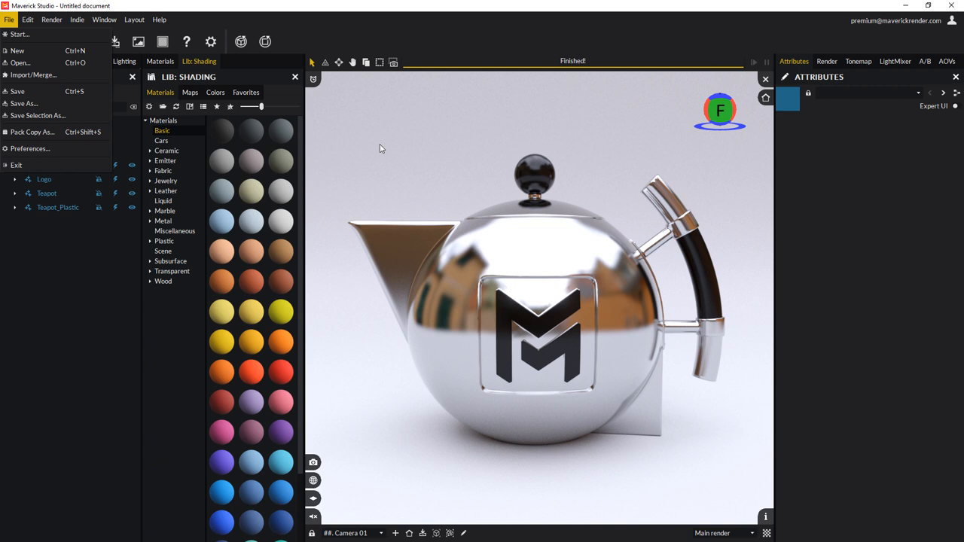
{"action": "left_click", "coordinate": [18, 62]}
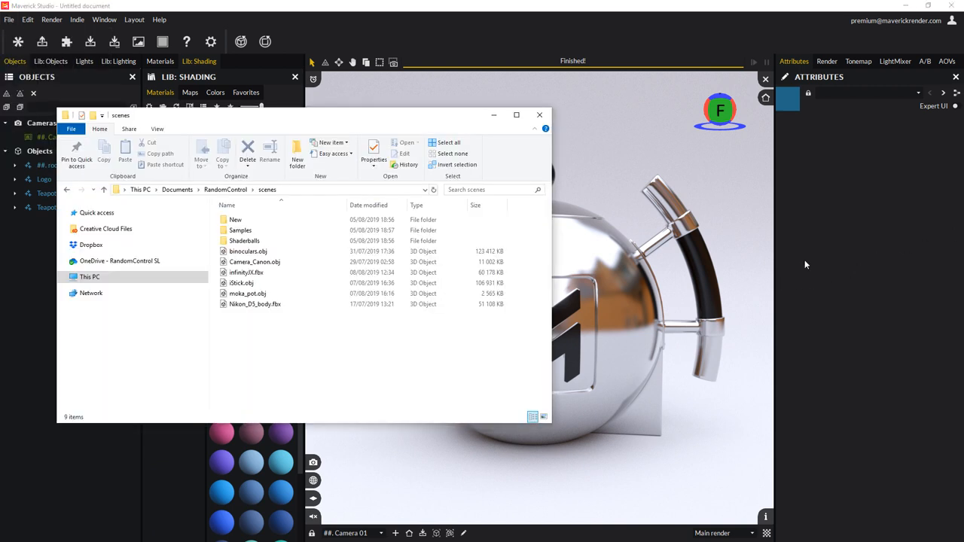
Open infinityIX.fbx from the scenes folder in Maverick Studio's FBX importer
{"action": "left_click", "coordinate": [247, 272]}
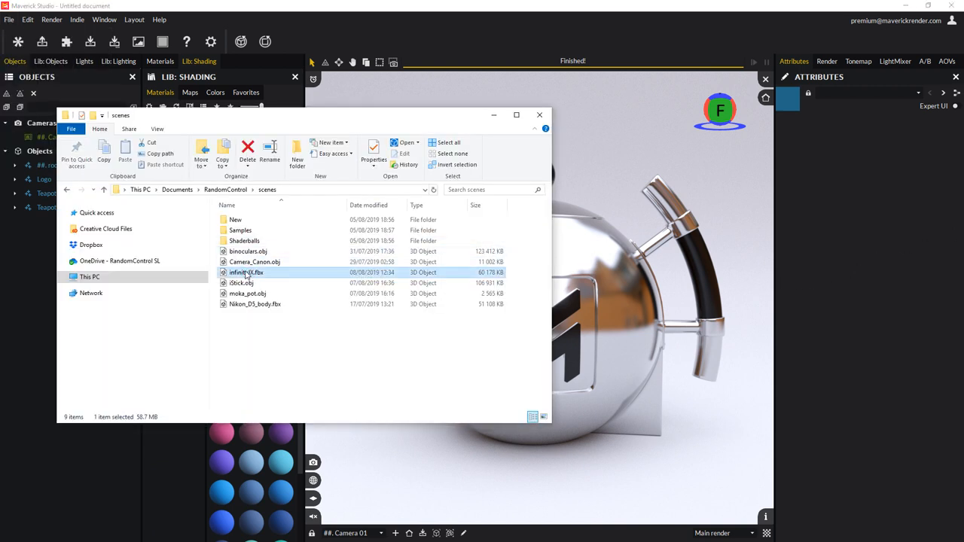
{"action": "double_click", "coordinate": [246, 271]}
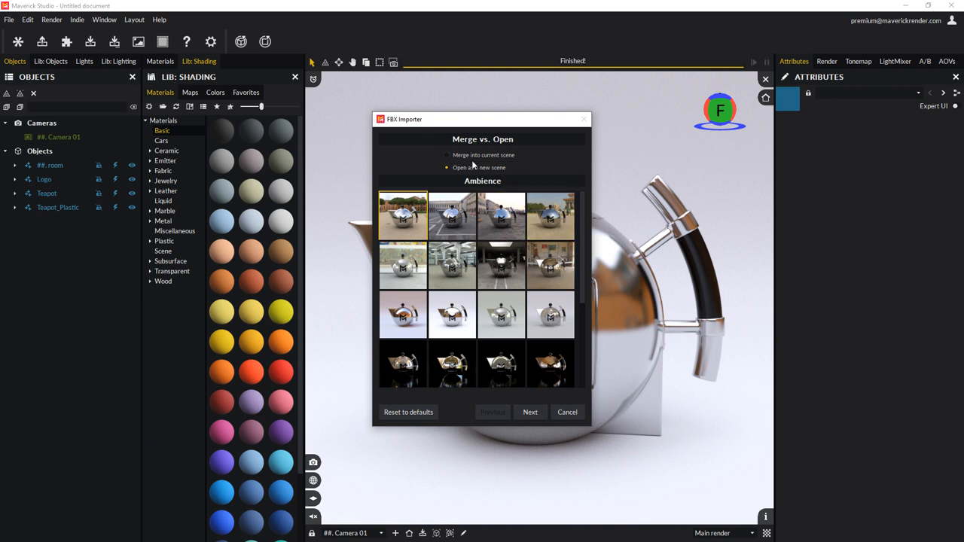
Choose to open the model as a new scene with a dark ambience, then continue
{"action": "left_click", "coordinate": [448, 154]}
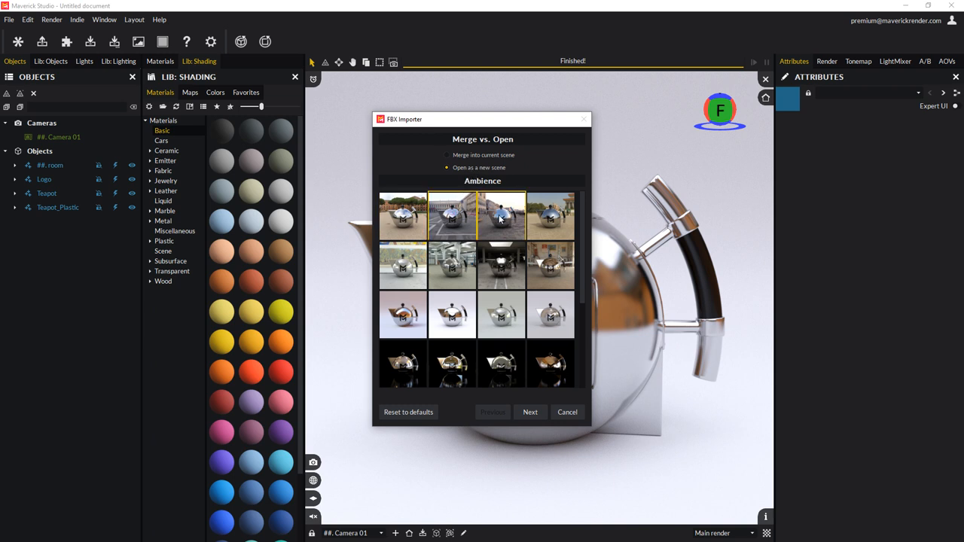
{"action": "left_click", "coordinate": [403, 216]}
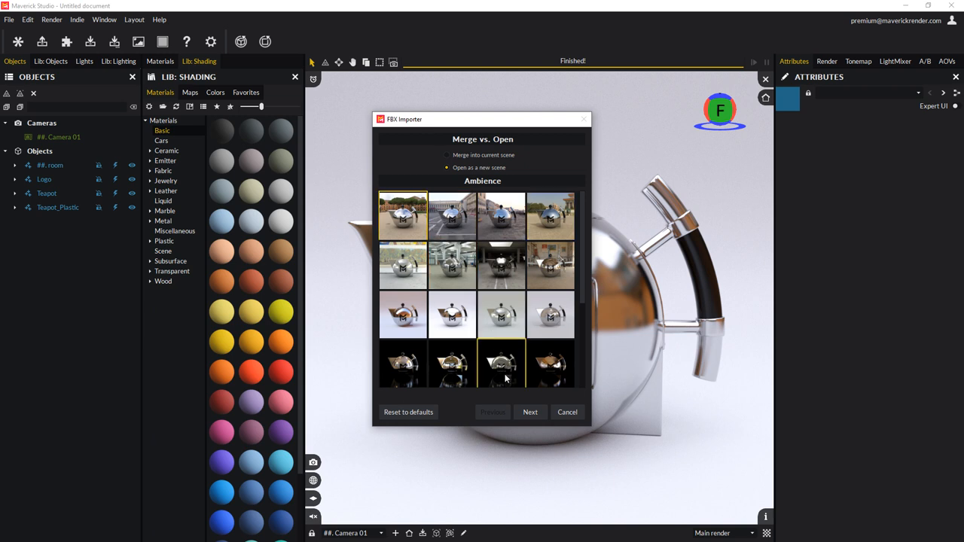
{"action": "left_click", "coordinate": [530, 412]}
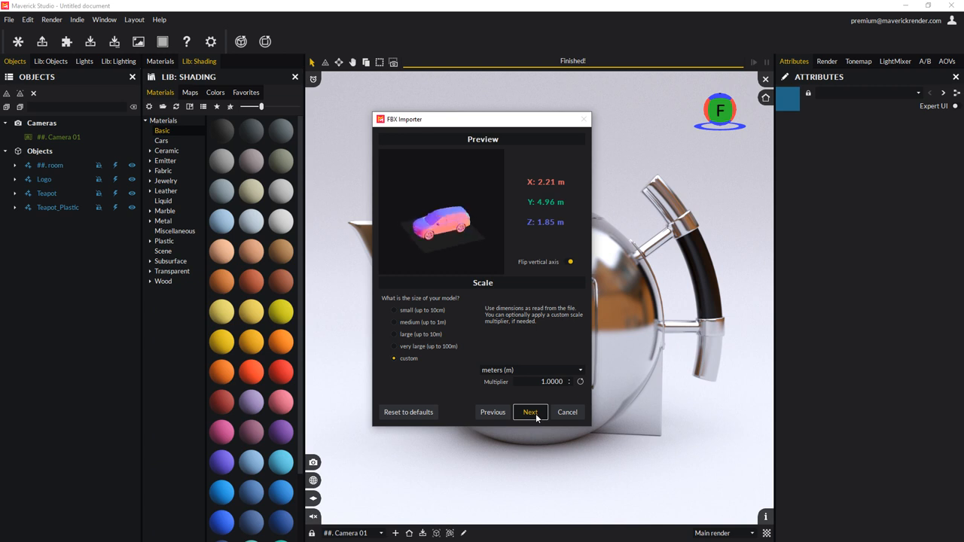
Compare the Flip vertical axis toggle, keep the 1.0000 meters multiplier, and continue
{"action": "left_click", "coordinate": [571, 262]}
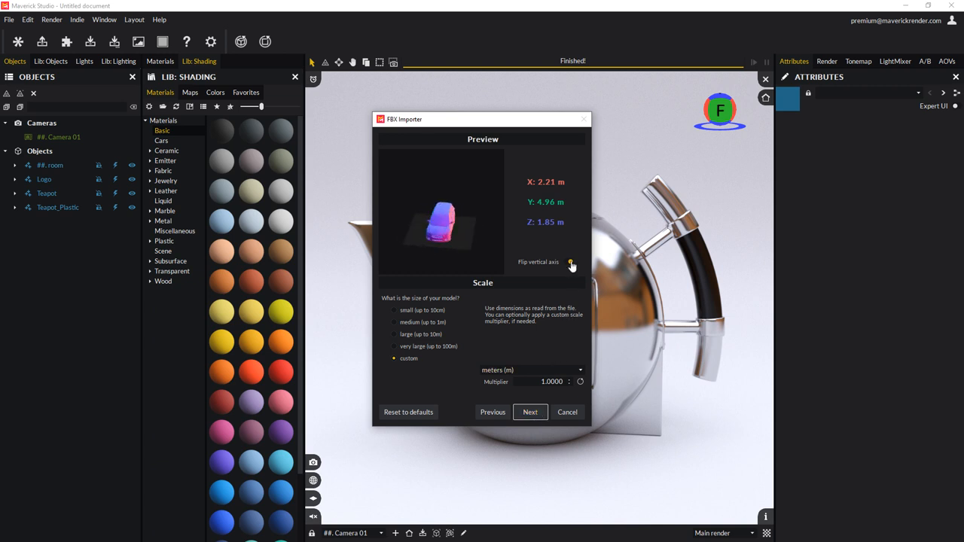
{"action": "left_click", "coordinate": [569, 262]}
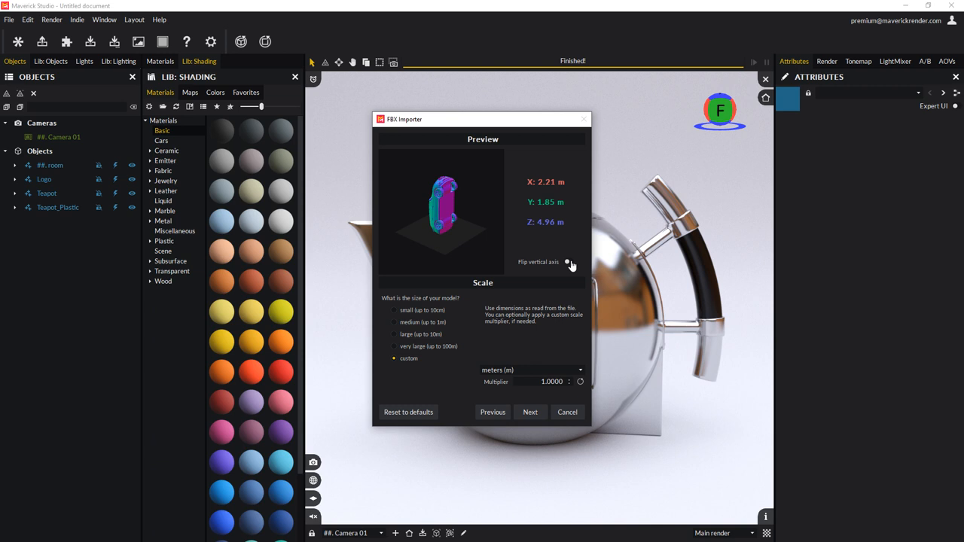
{"action": "left_click", "coordinate": [570, 262]}
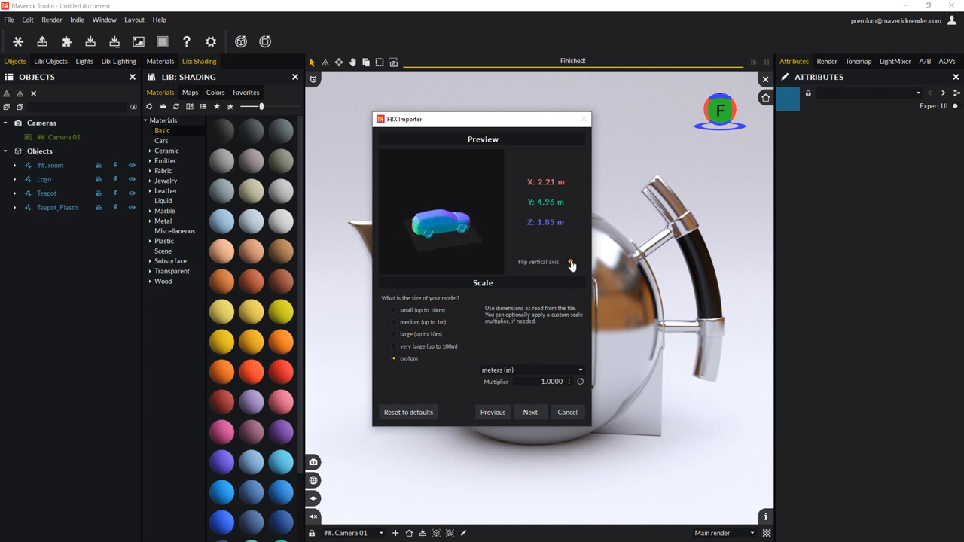
{"action": "left_click", "coordinate": [571, 262]}
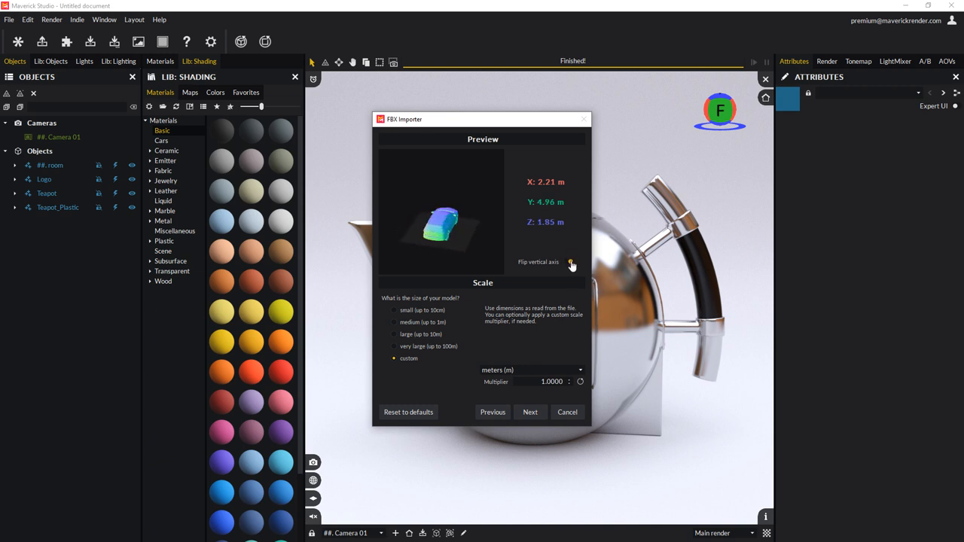
{"action": "left_click", "coordinate": [571, 262]}
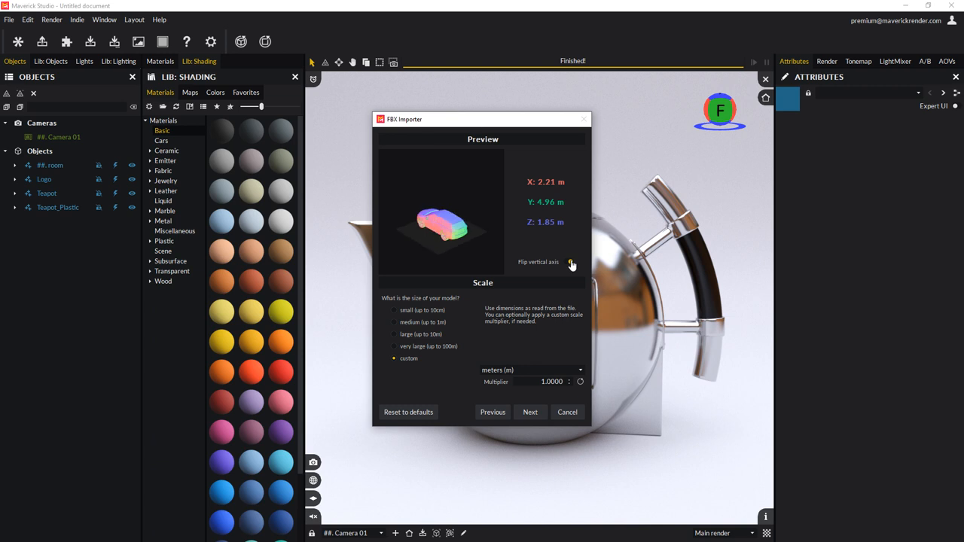
{"action": "left_click", "coordinate": [570, 261]}
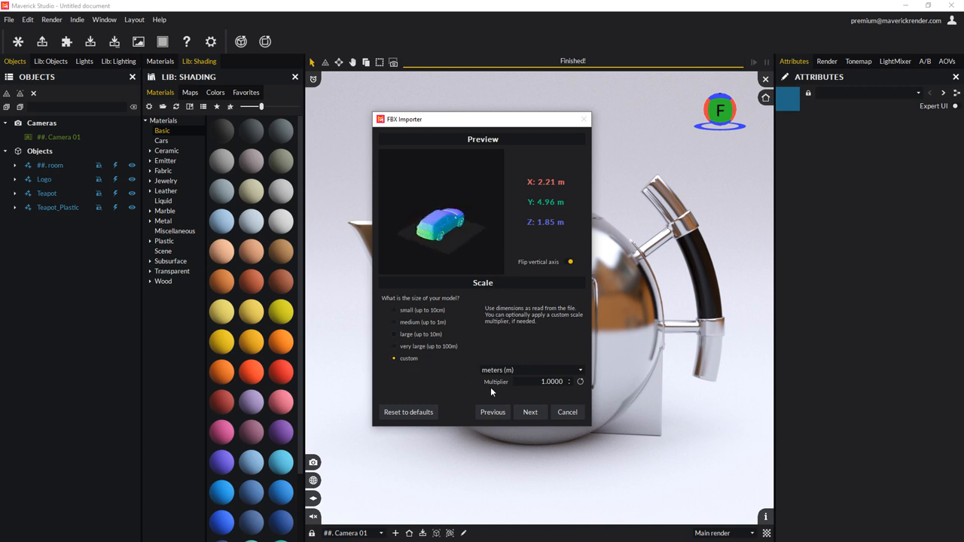
{"action": "left_click", "coordinate": [529, 412]}
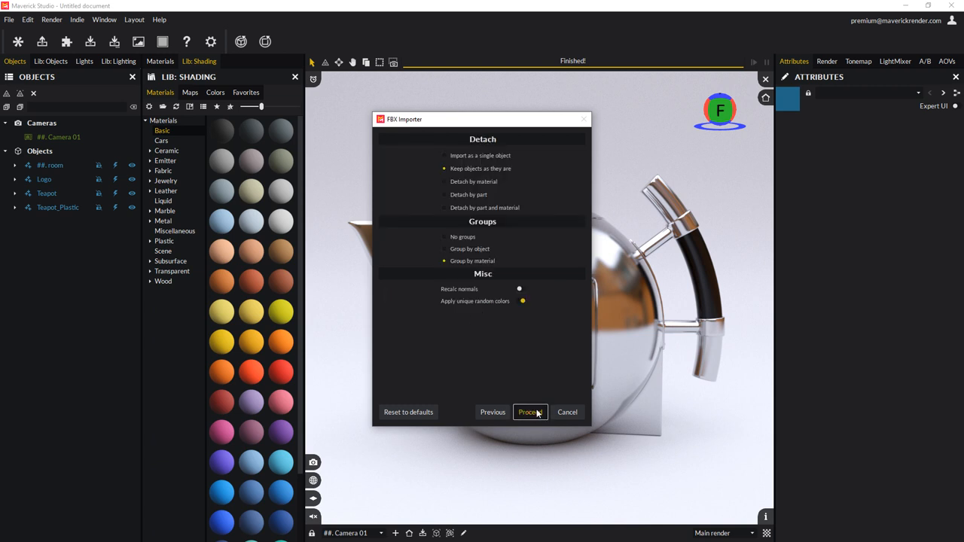
{"action": "mouse_move", "coordinate": [545, 344]}
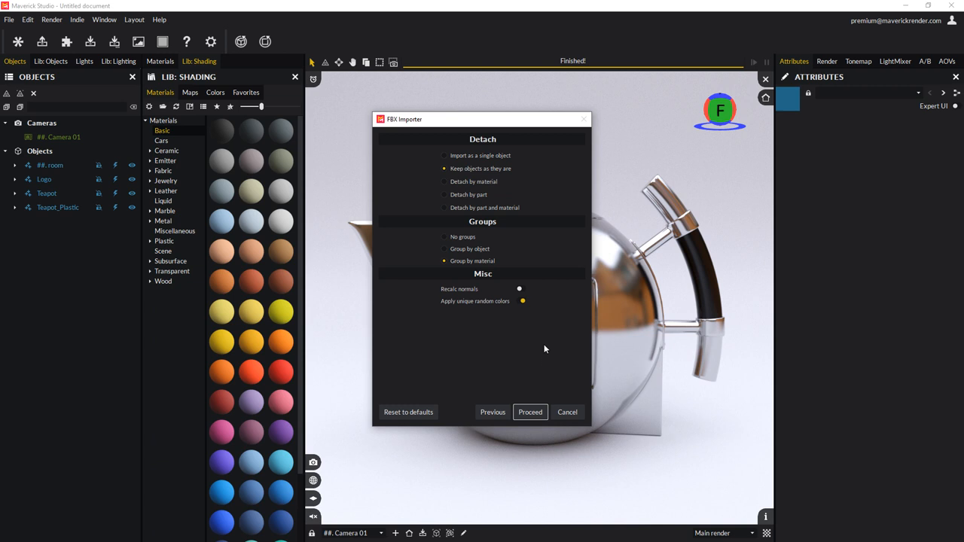
Close the FBX Importer after reviewing its Detach, Groups and Misc options
{"action": "left_click", "coordinate": [530, 412]}
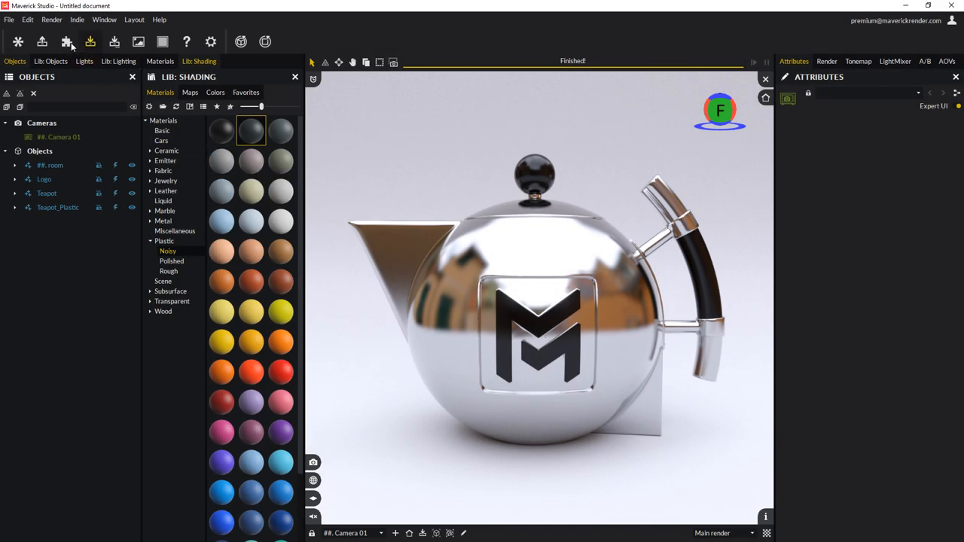
Import Nikon_D5_body.fbx at 17.44 × 10.12 × 15.79 cm, keeping multiplier 1.0
{"action": "left_click", "coordinate": [67, 42]}
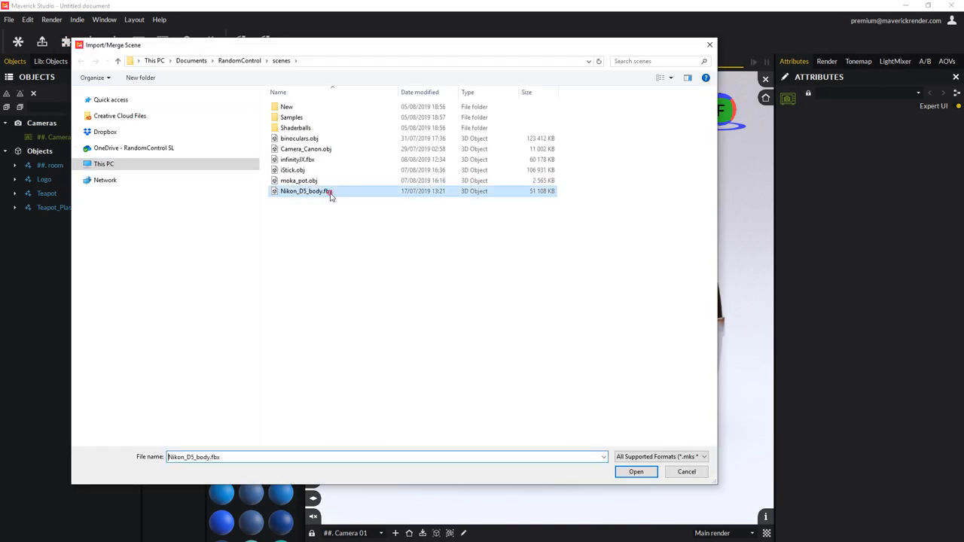
{"action": "left_click", "coordinate": [636, 471]}
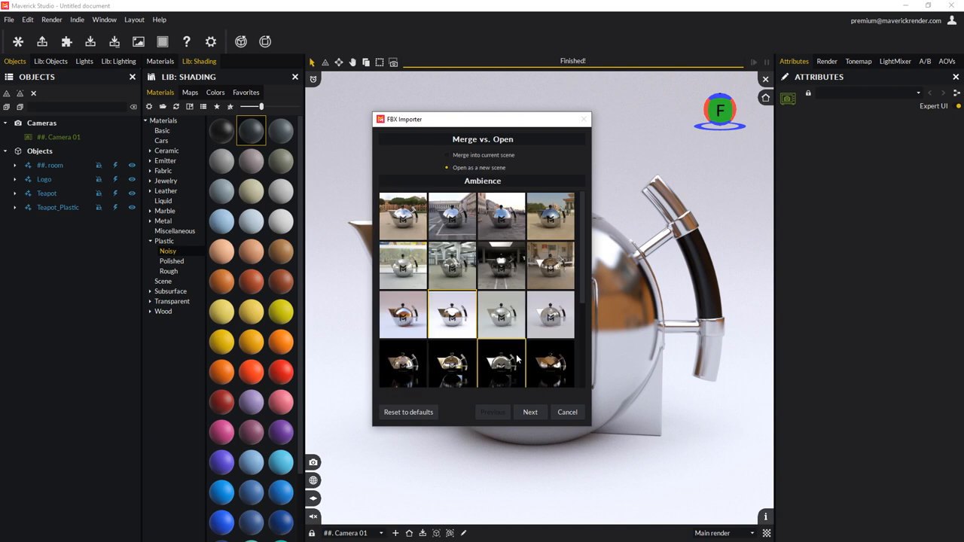
{"action": "left_click", "coordinate": [530, 412]}
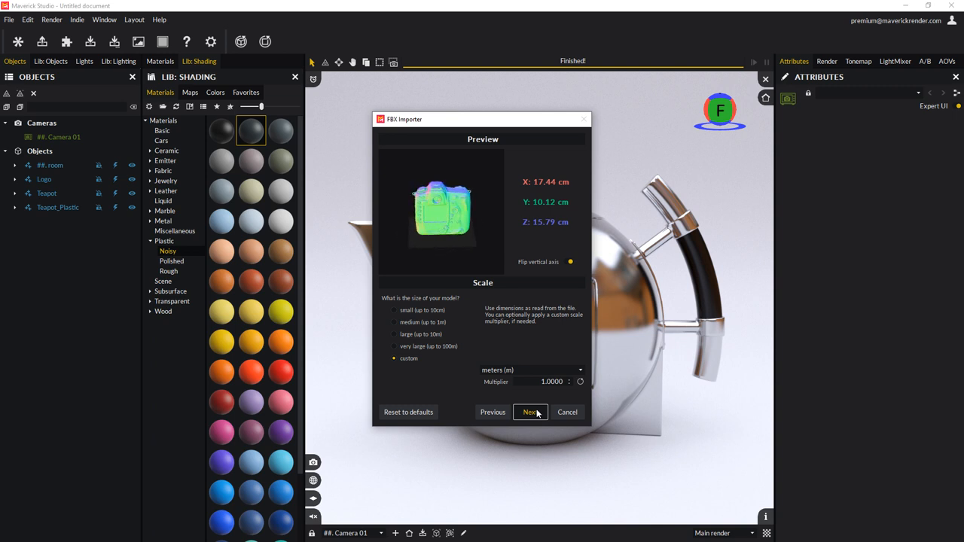
{"action": "left_click", "coordinate": [529, 412]}
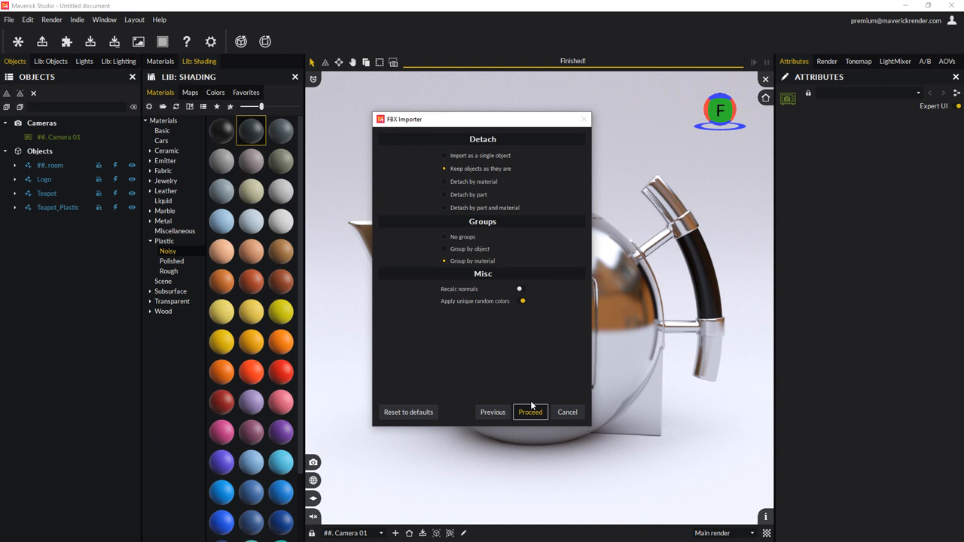
{"action": "mouse_move", "coordinate": [518, 386]}
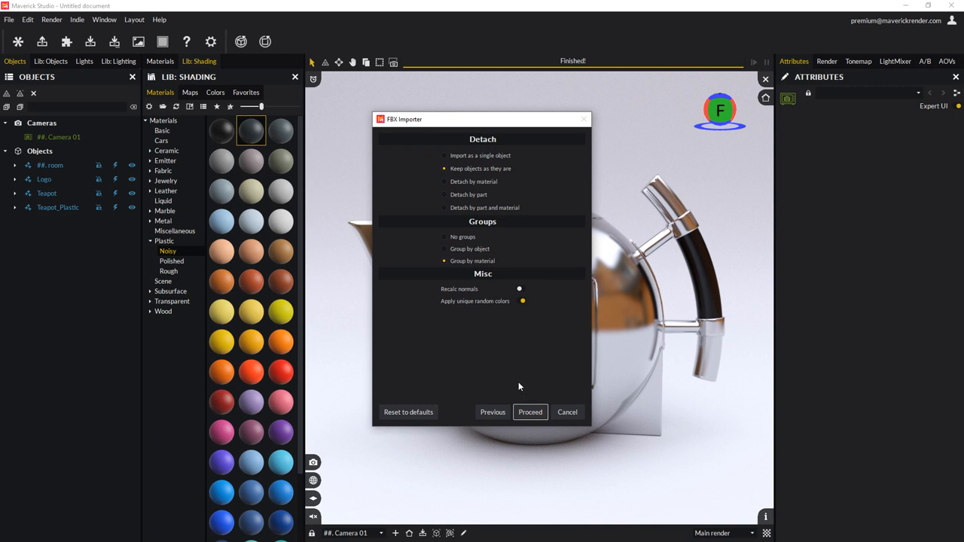
Turn off 'Apply unique random colors' and import the Nikon camera as a new scene
{"action": "left_click", "coordinate": [520, 300]}
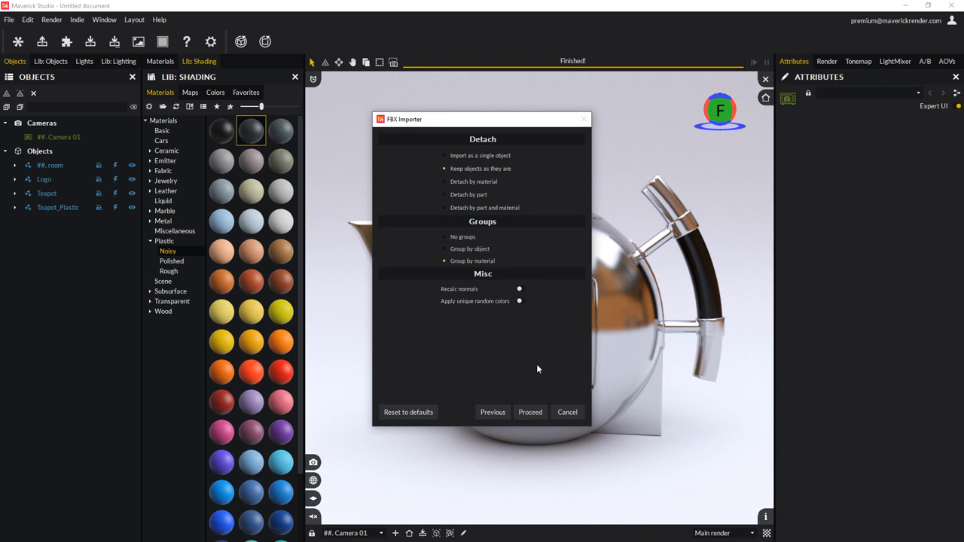
{"action": "left_click", "coordinate": [530, 412]}
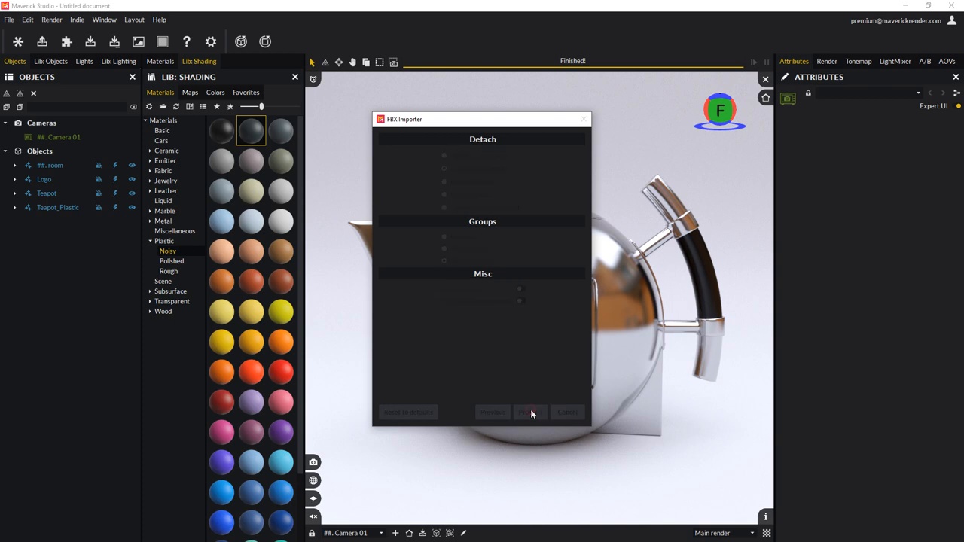
{"action": "left_click", "coordinate": [530, 412]}
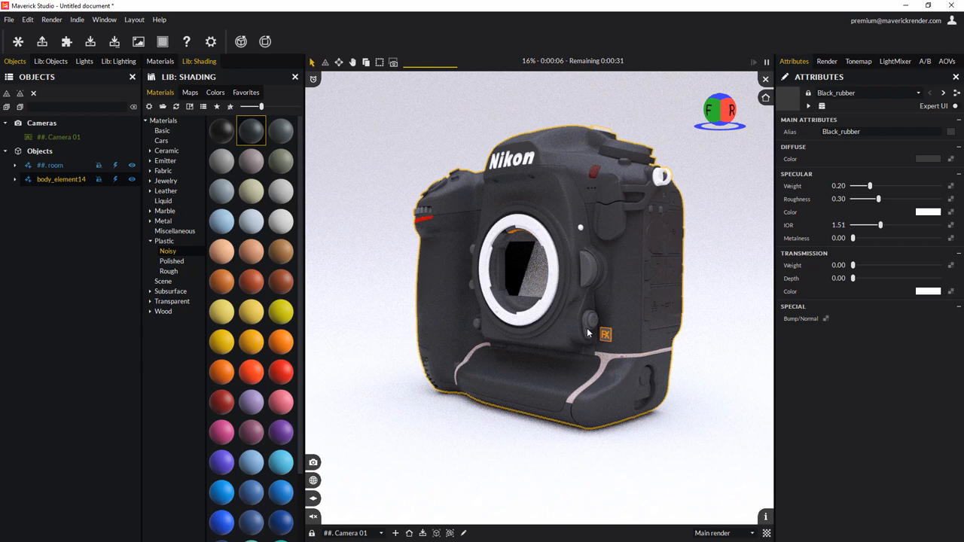
{"action": "mouse_move", "coordinate": [607, 293]}
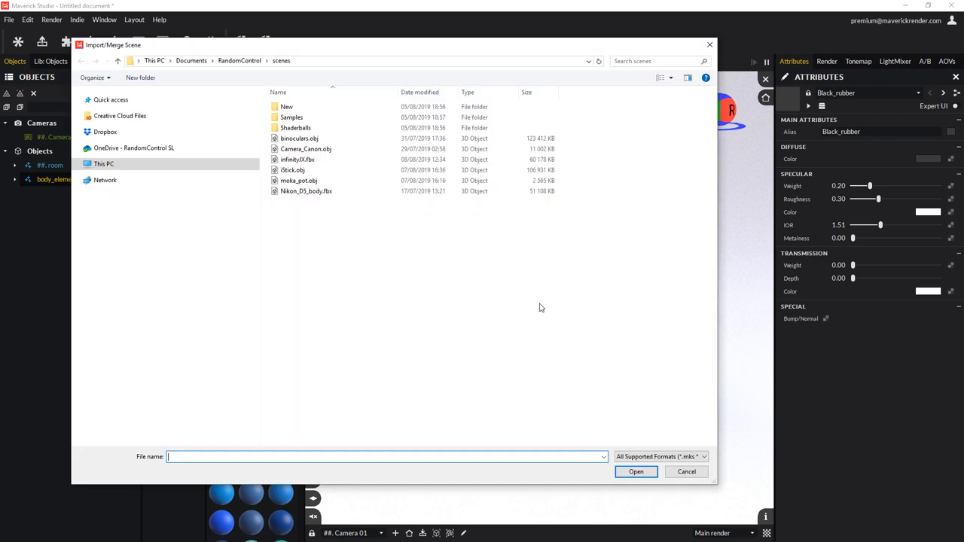
Reopen Nikon_D5_body.fbx and advance past the merge and scale pages
{"action": "left_click", "coordinate": [636, 472]}
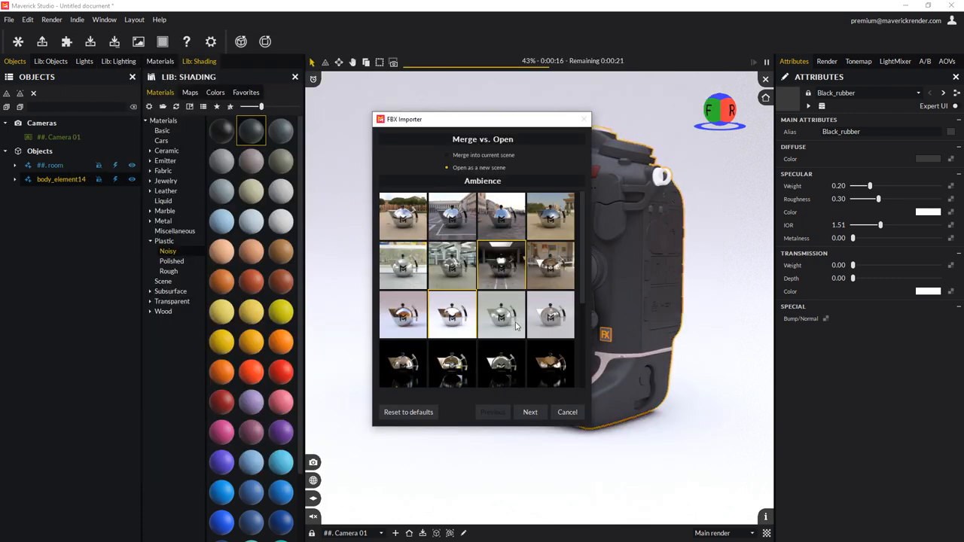
{"action": "left_click", "coordinate": [530, 412]}
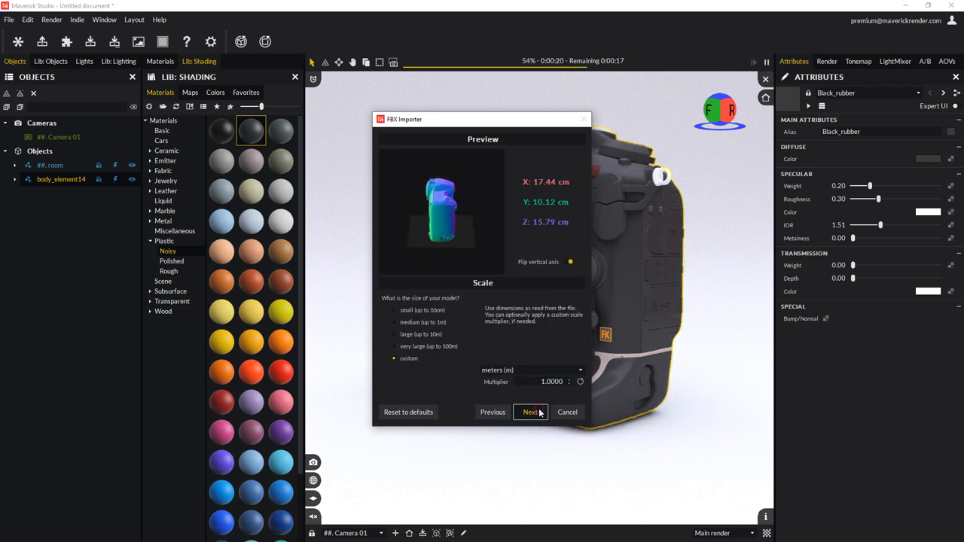
{"action": "left_click", "coordinate": [530, 412]}
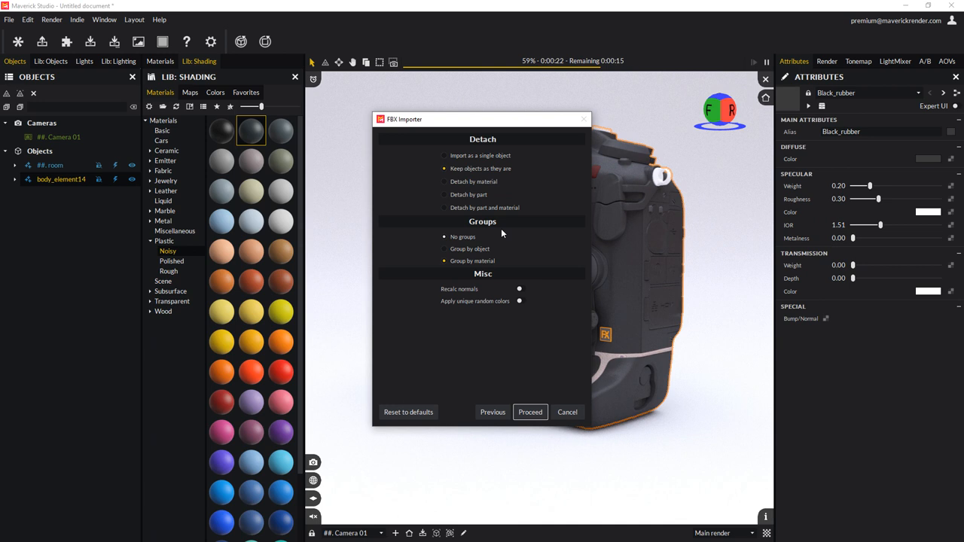
Detach by part and material, settle on 'Group by material' after trying others, and proceed
{"action": "left_click", "coordinate": [444, 207]}
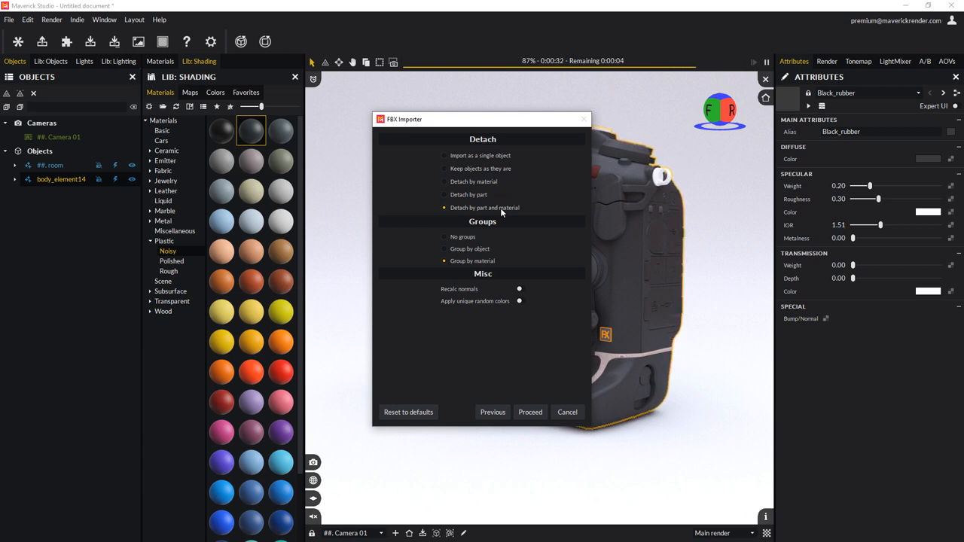
{"action": "left_click", "coordinate": [444, 237]}
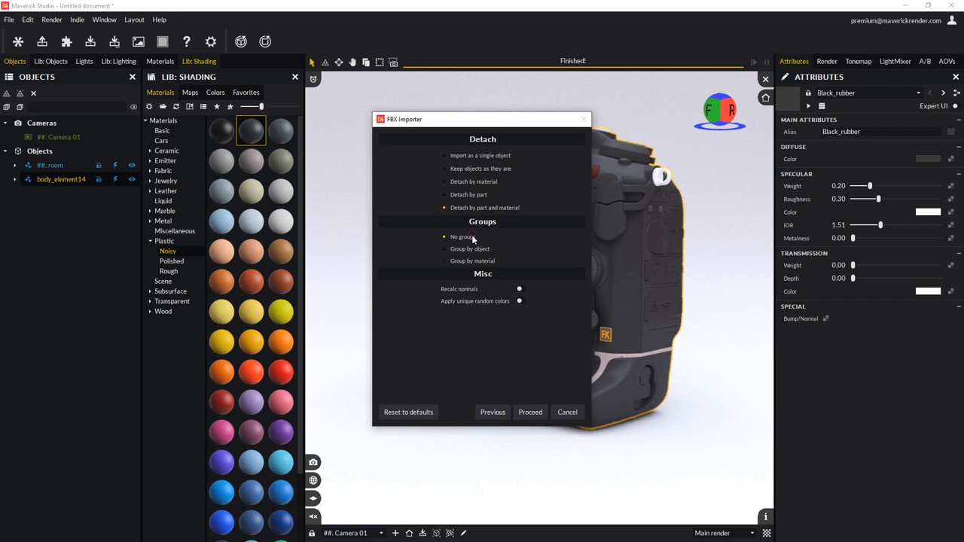
{"action": "left_click", "coordinate": [445, 248]}
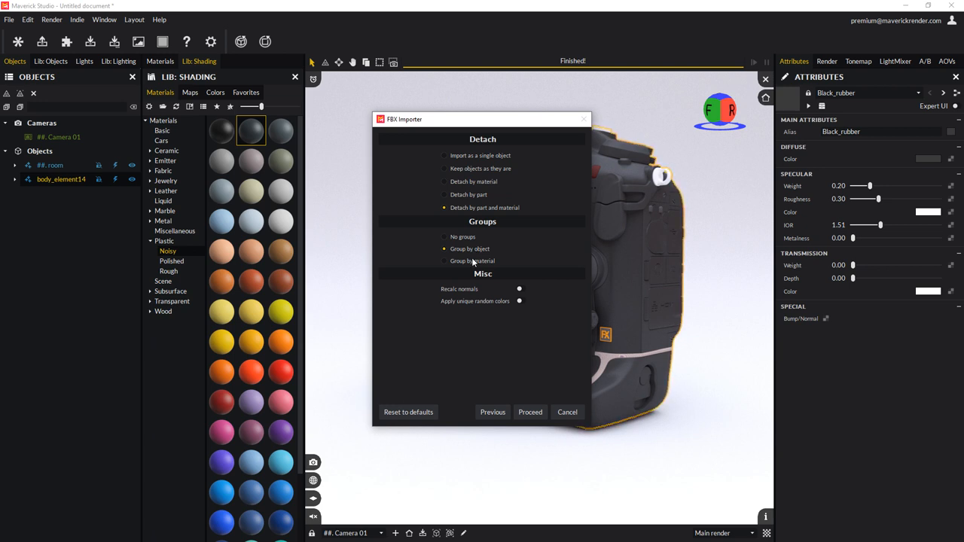
{"action": "left_click", "coordinate": [444, 260]}
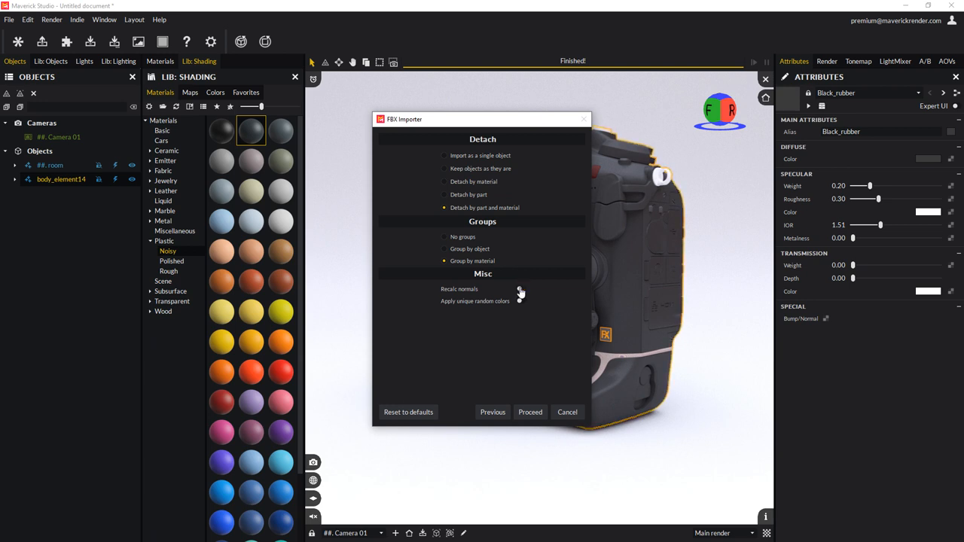
{"action": "mouse_move", "coordinate": [537, 405]}
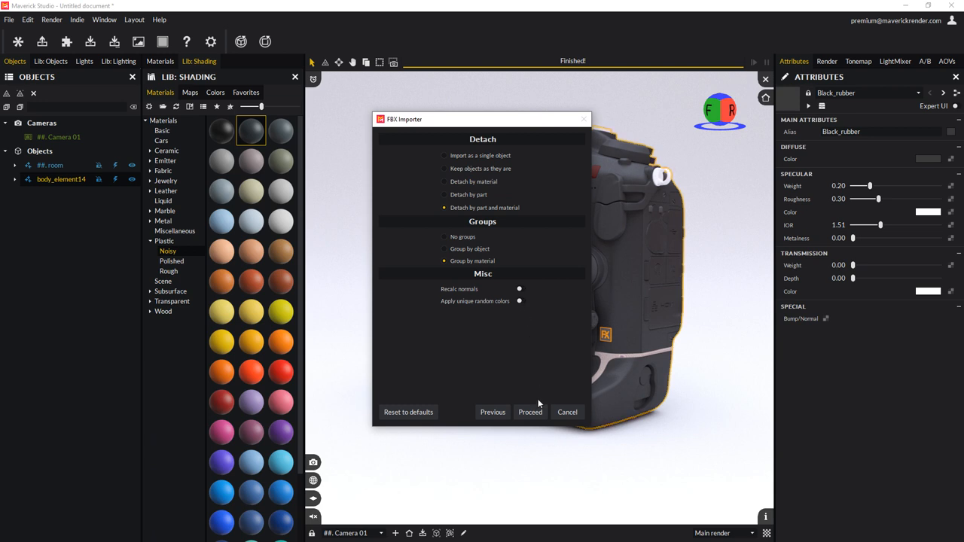
{"action": "left_click", "coordinate": [530, 412]}
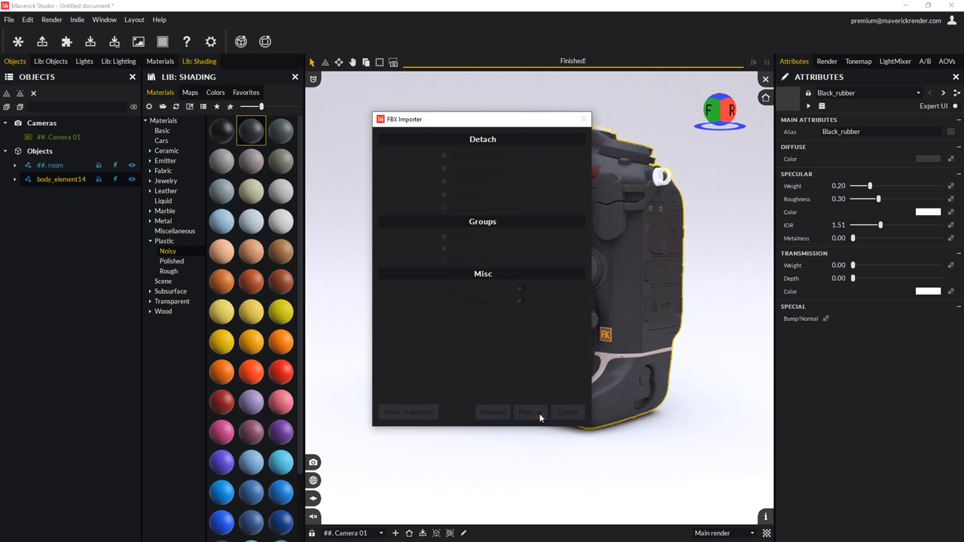
Expand the Chrome_s material group and select the camera's front body panel
{"action": "left_click", "coordinate": [531, 412]}
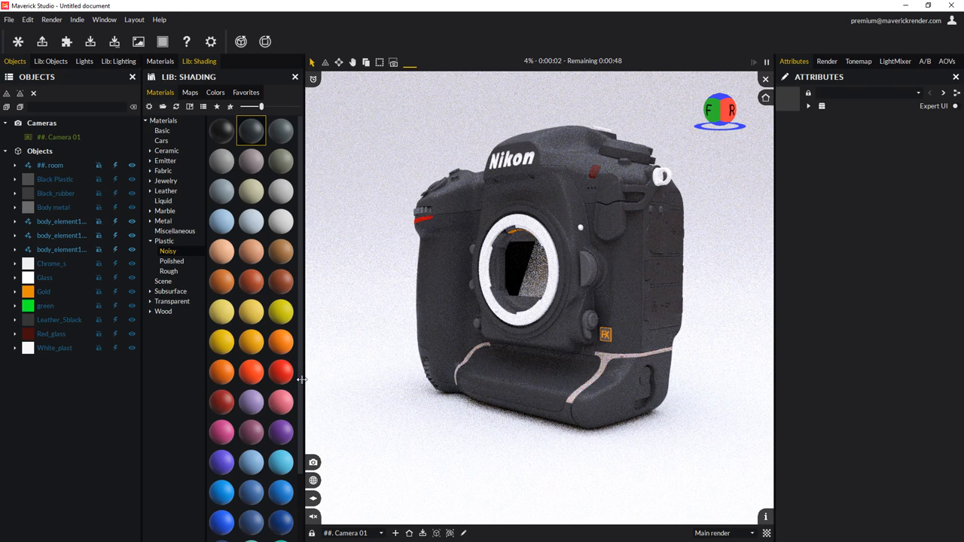
{"action": "left_click", "coordinate": [53, 207]}
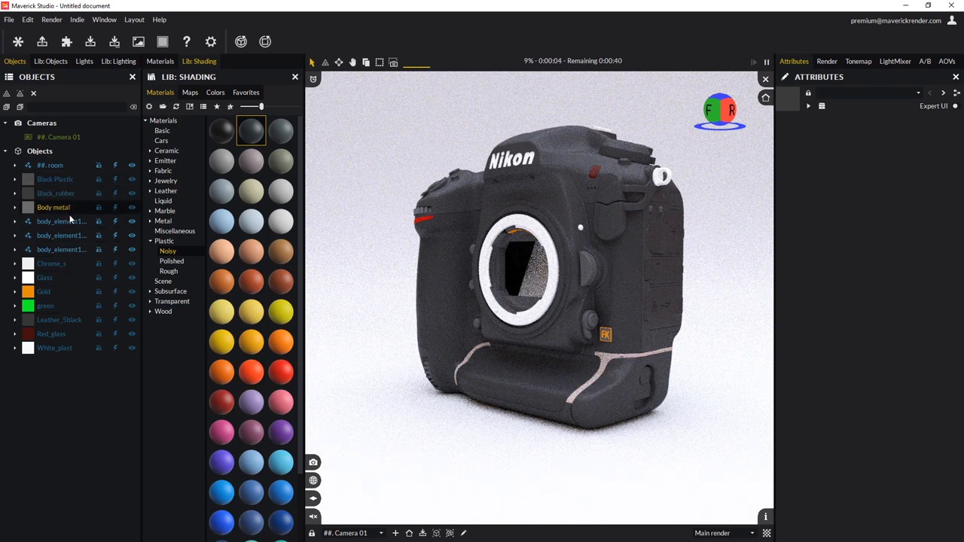
{"action": "left_click", "coordinate": [59, 319]}
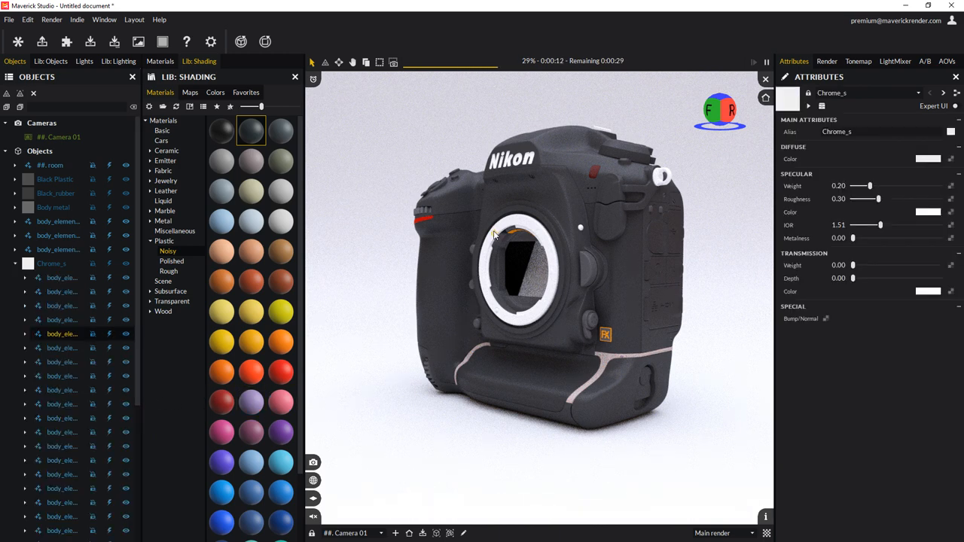
{"action": "left_click", "coordinate": [591, 171]}
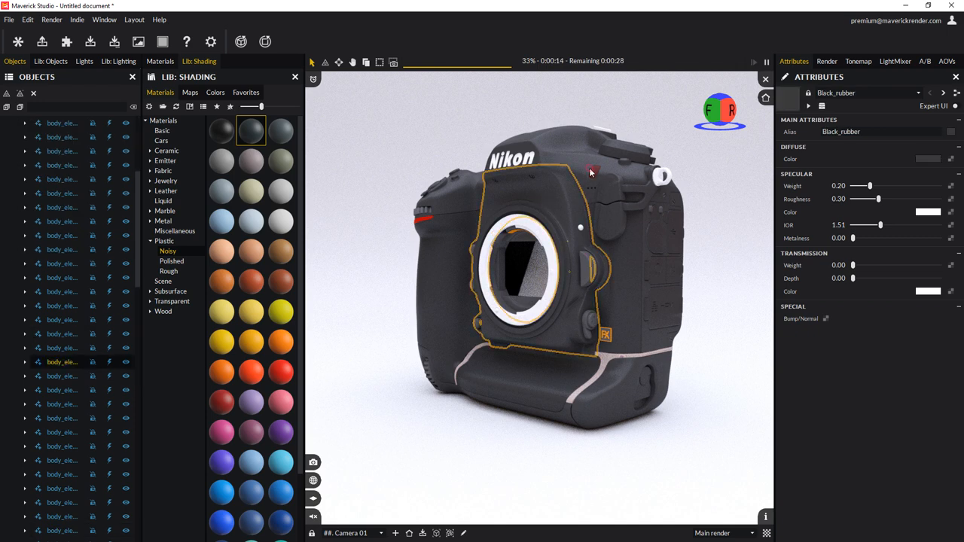